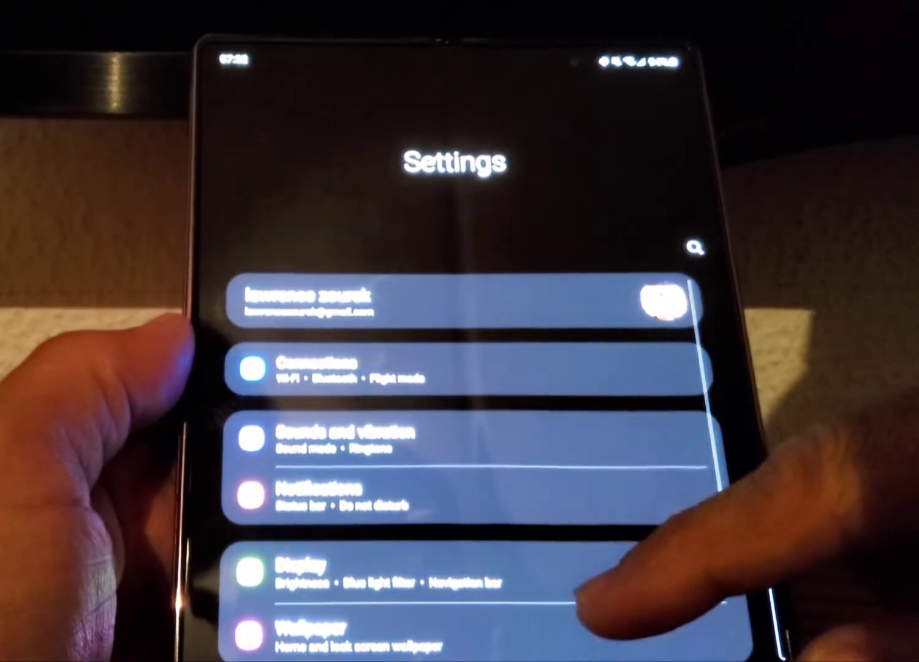
# Scroll down the main Settings list and open Advanced features.
pyautogui.scroll(-3)
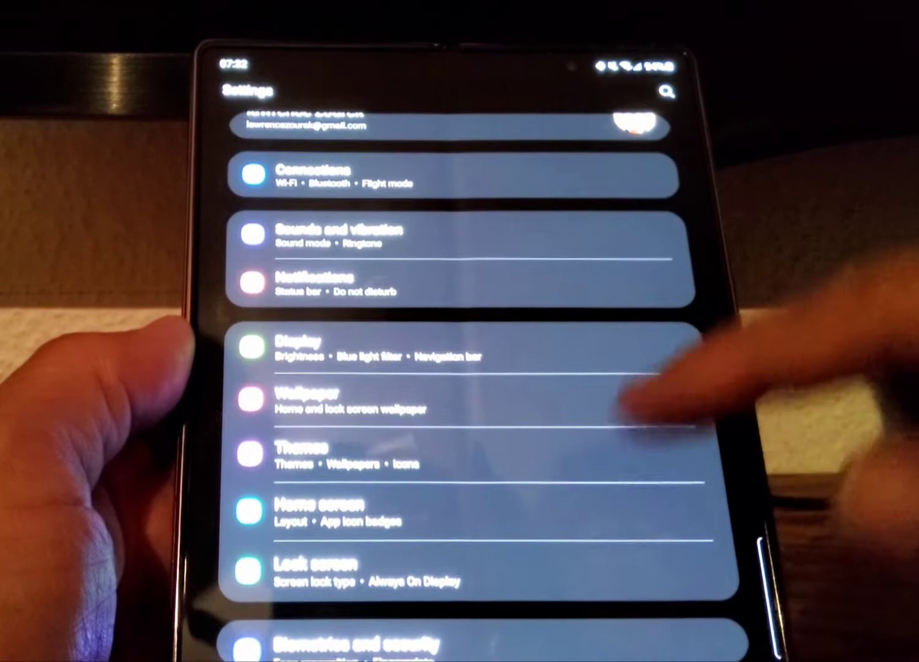
pyautogui.scroll(-3)
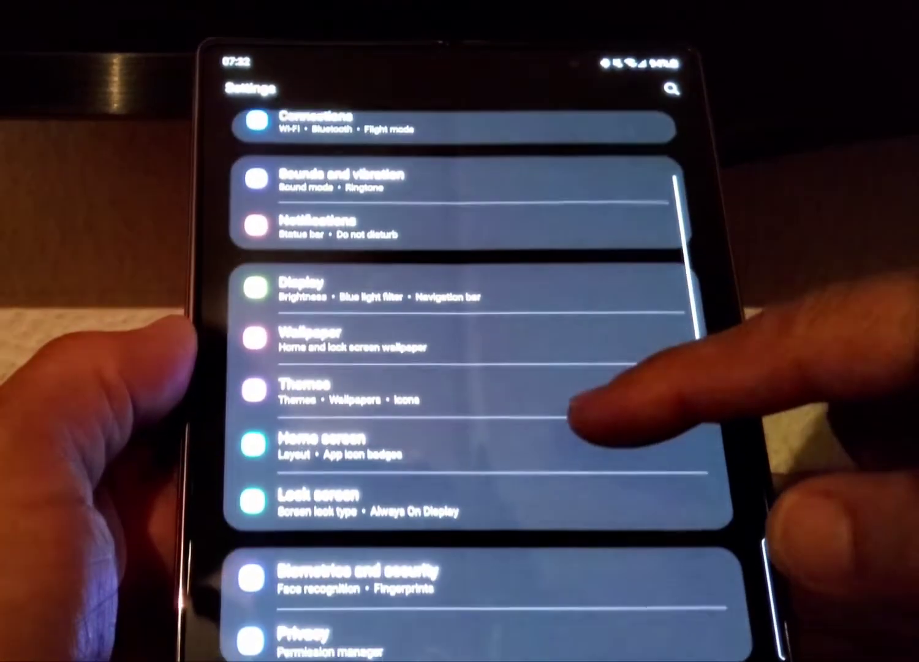
pyautogui.scroll(-3)
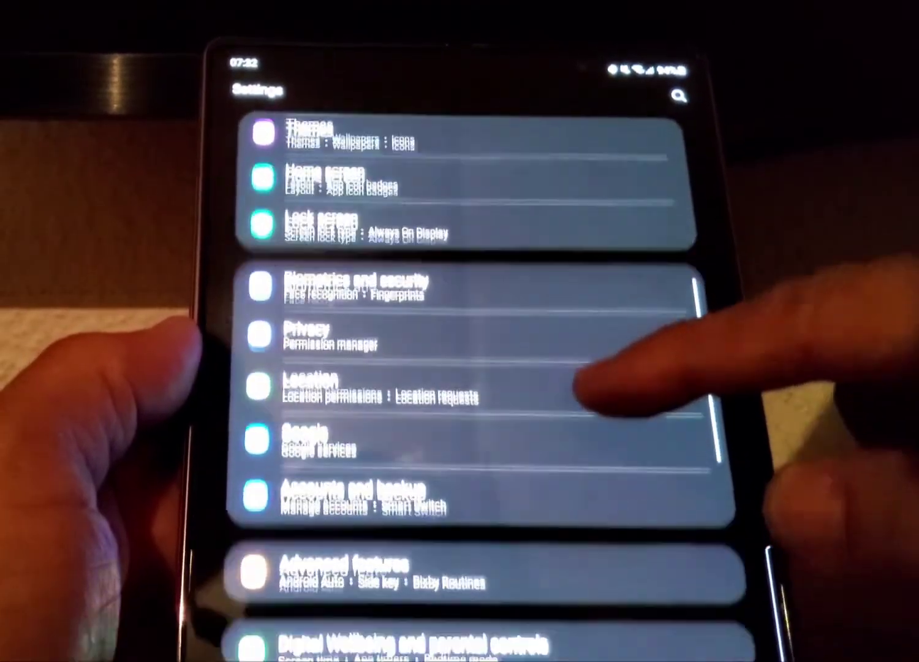
pyautogui.click(348, 565)
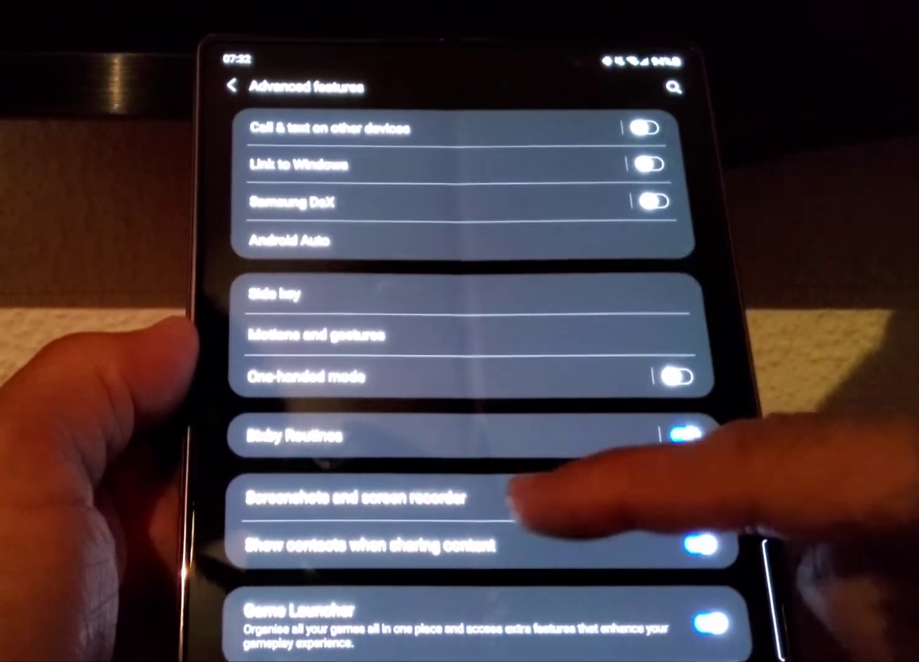
# In Motions and gestures, enable Palm touch to turn off screen and try it.
pyautogui.click(319, 333)
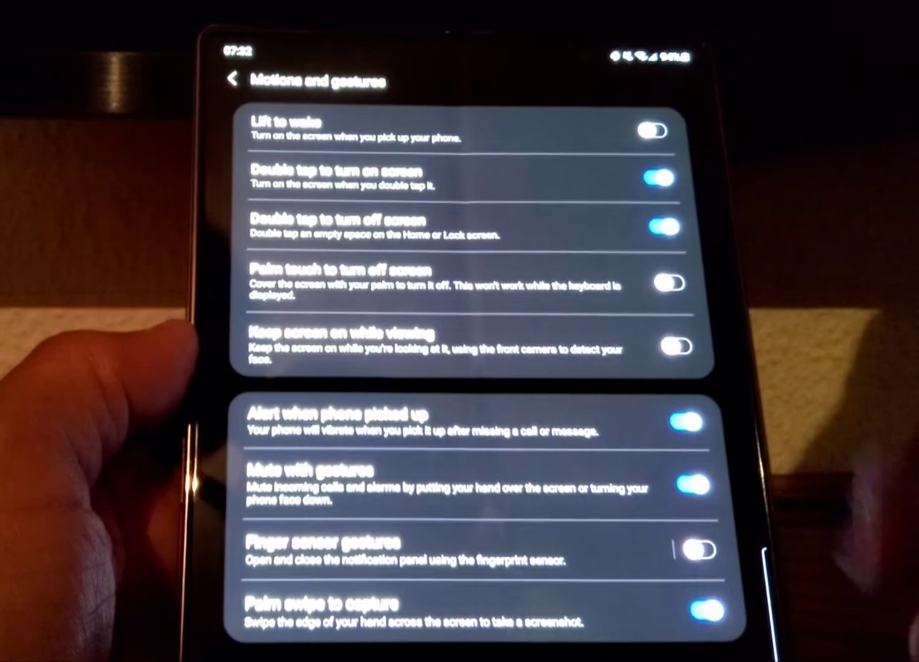
pyautogui.click(667, 281)
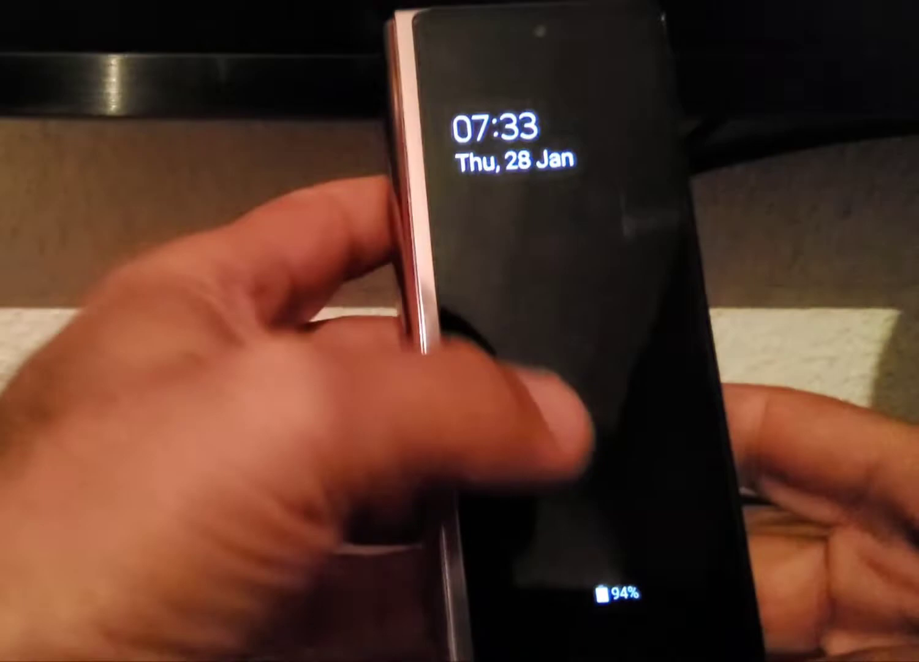
# Wake the phone from the Always On Display clock back to the home screen.
pyautogui.click(551, 429)
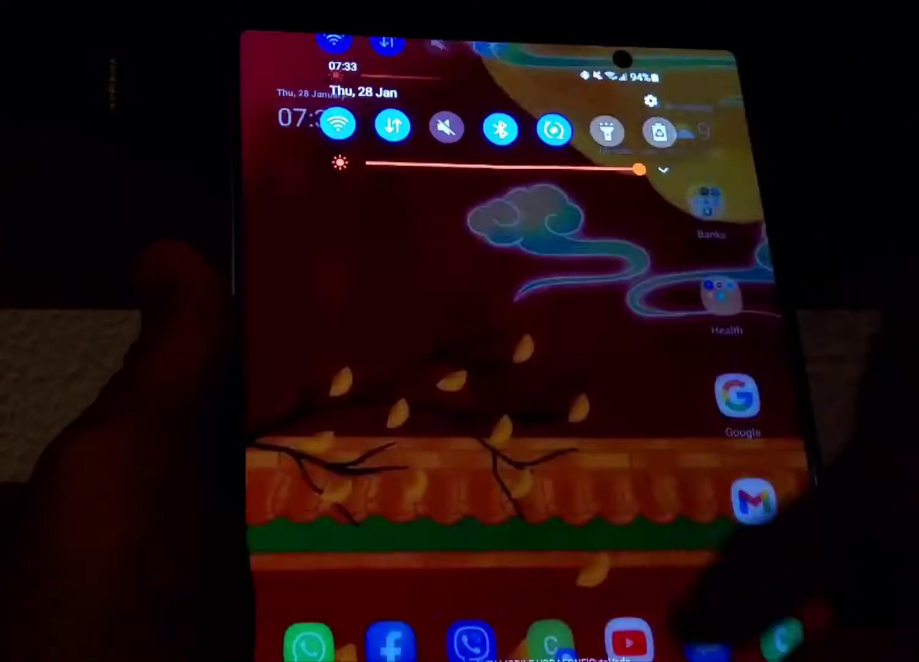
# Reopen Motions and gestures via Advanced features, then pull down the full quick panel.
pyautogui.click(652, 101)
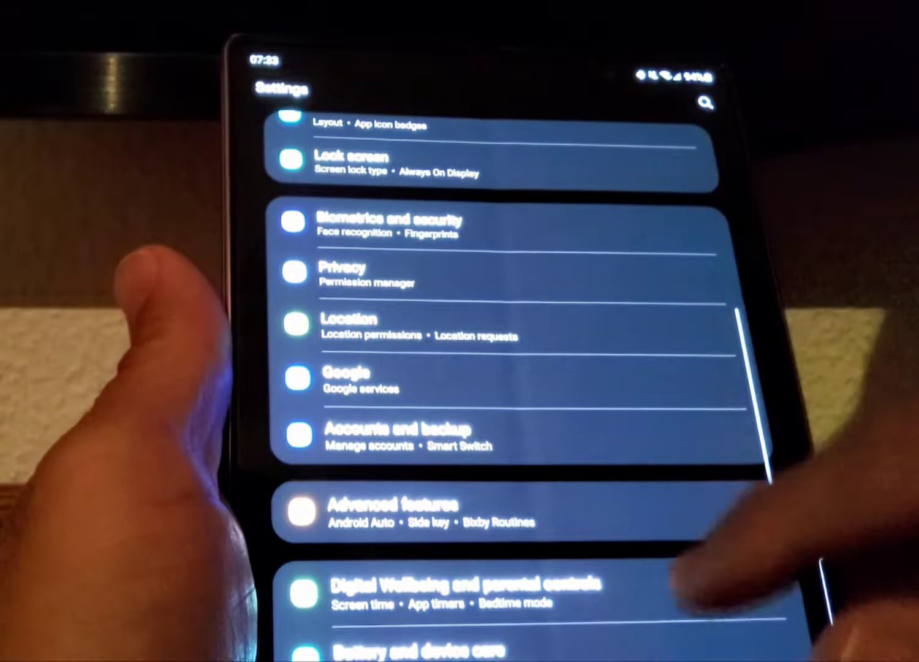
pyautogui.click(392, 513)
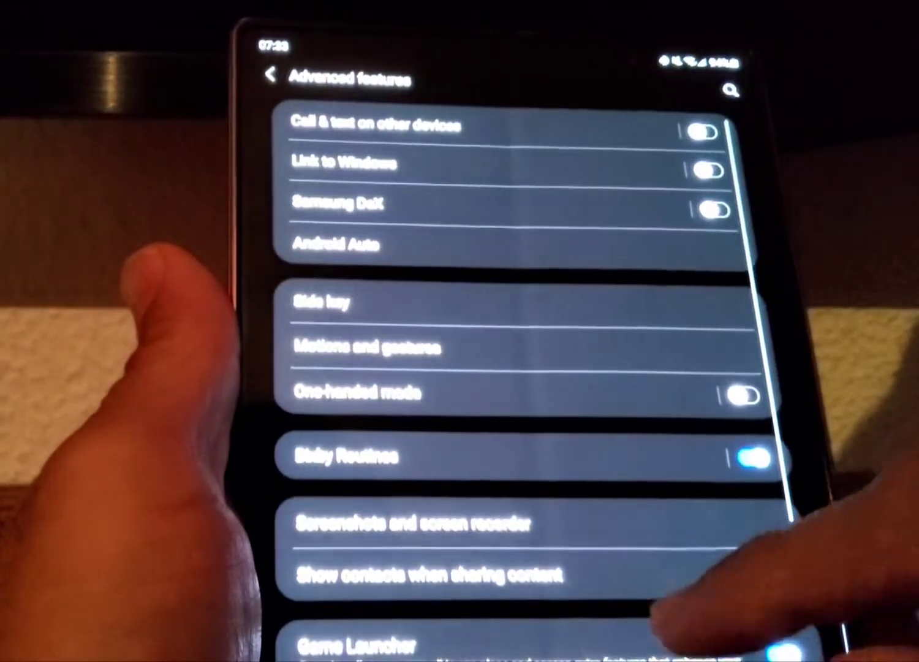
pyautogui.click(369, 346)
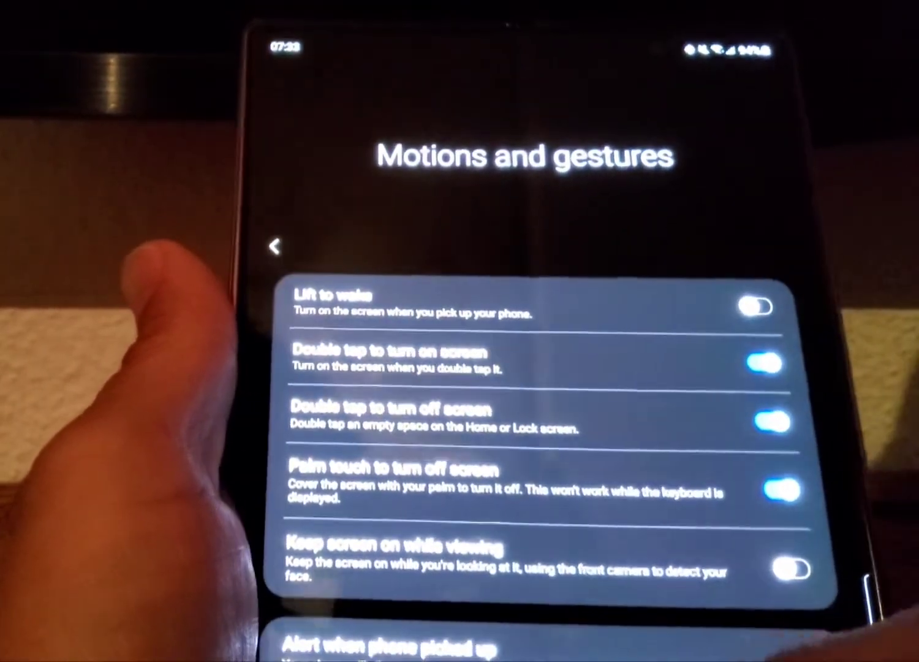
pyautogui.click(275, 247)
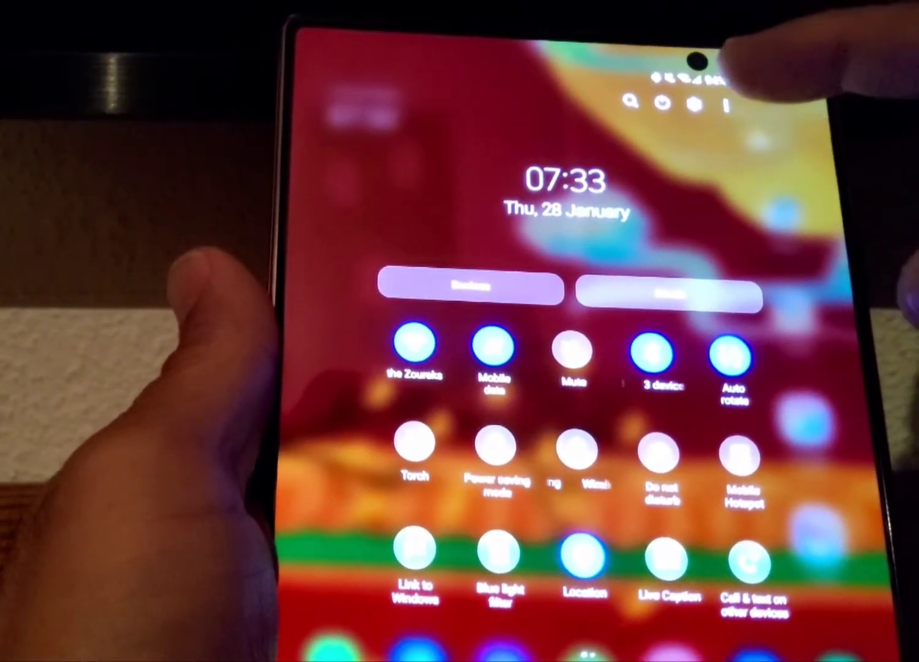
# From the quick panel's more-options menu, open the Status bar settings.
pyautogui.click(728, 103)
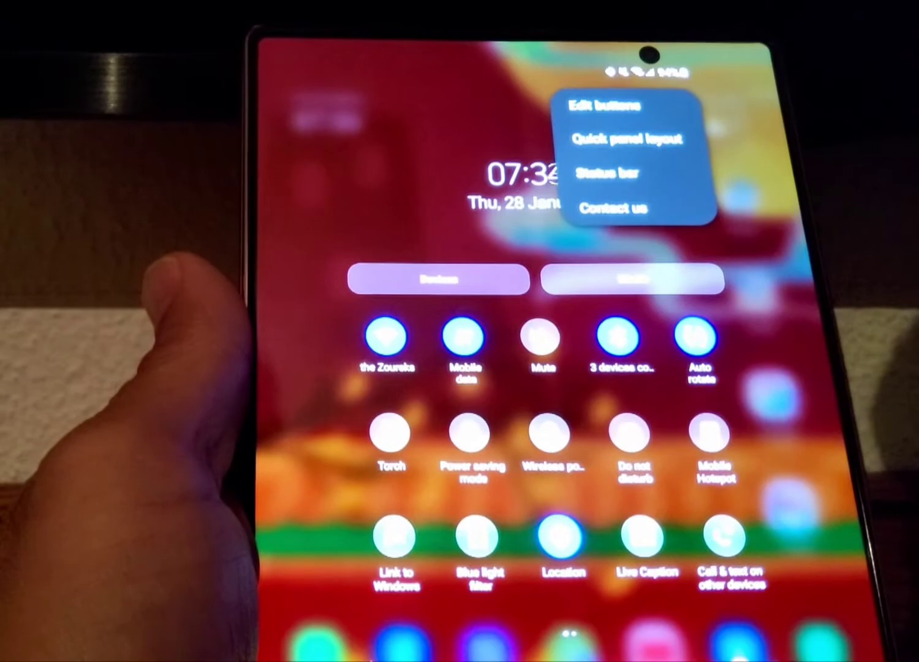
pyautogui.click(608, 171)
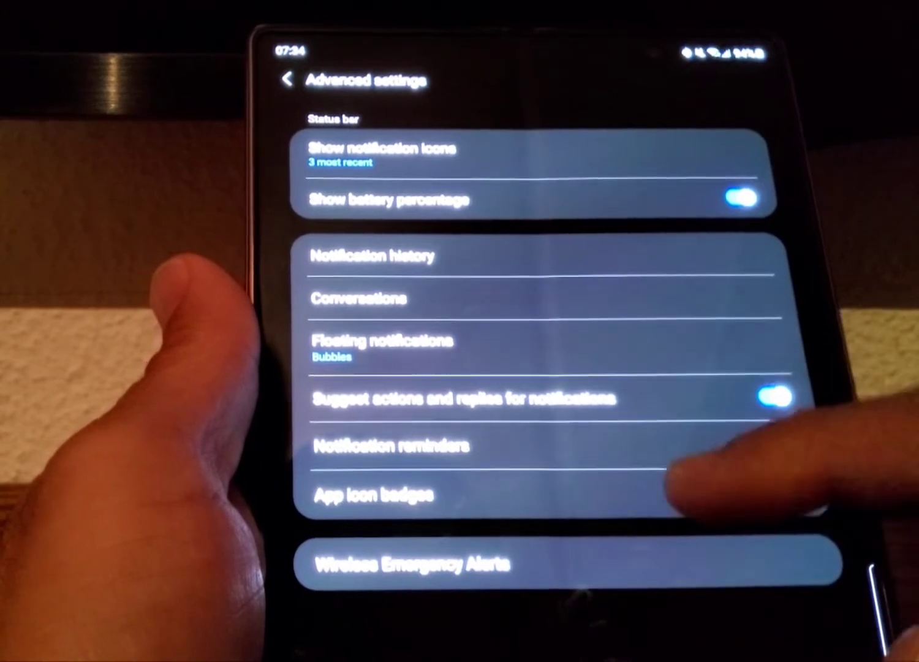
# Set Floating notifications to Off instead of Bubbles.
pyautogui.click(382, 342)
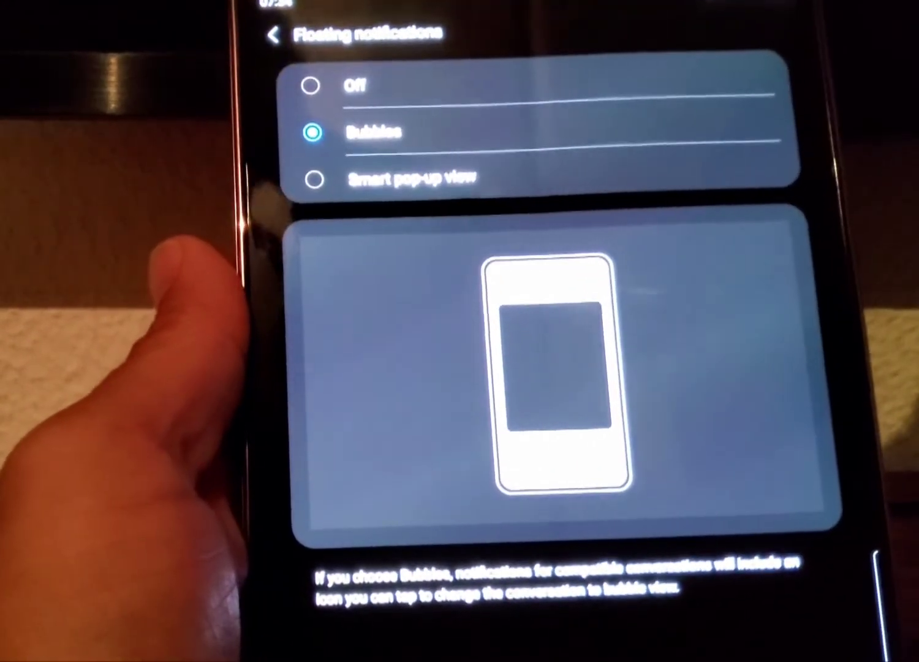
pyautogui.click(330, 185)
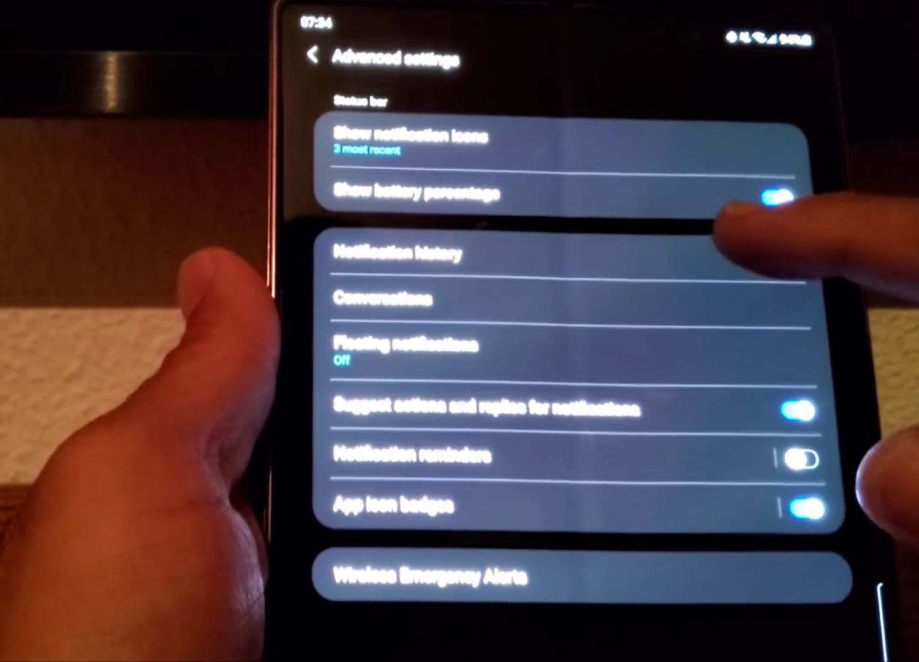
# Toggle Notification history off and back on, then return to Advanced settings.
pyautogui.click(398, 253)
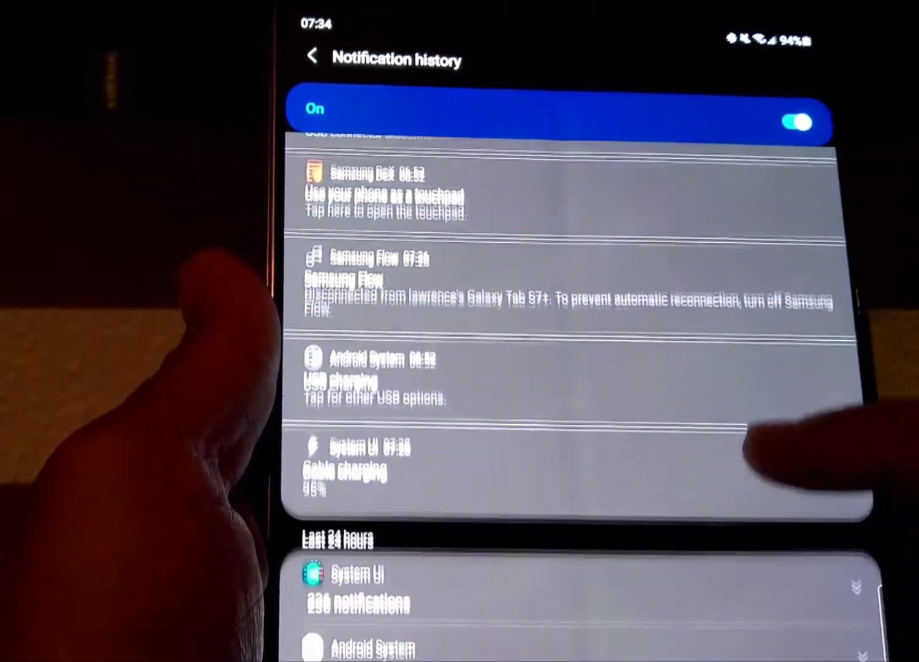
pyautogui.click(811, 125)
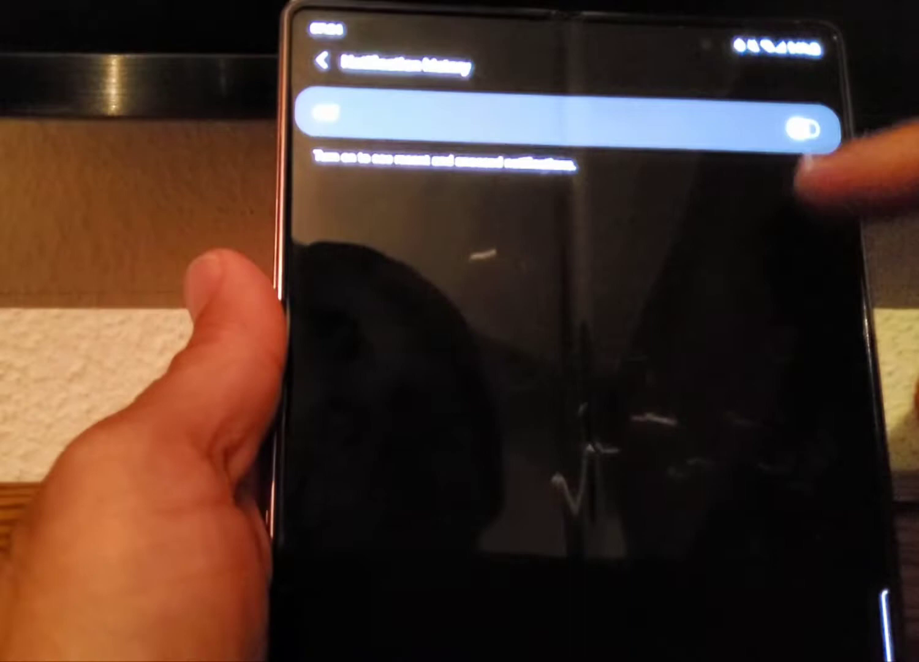
pyautogui.click(803, 125)
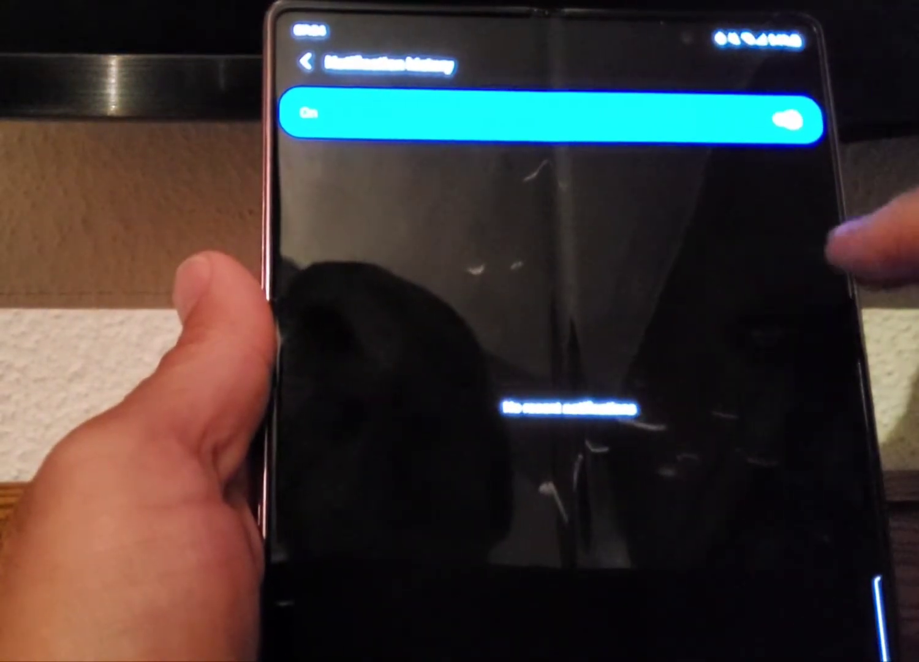
pyautogui.click(790, 117)
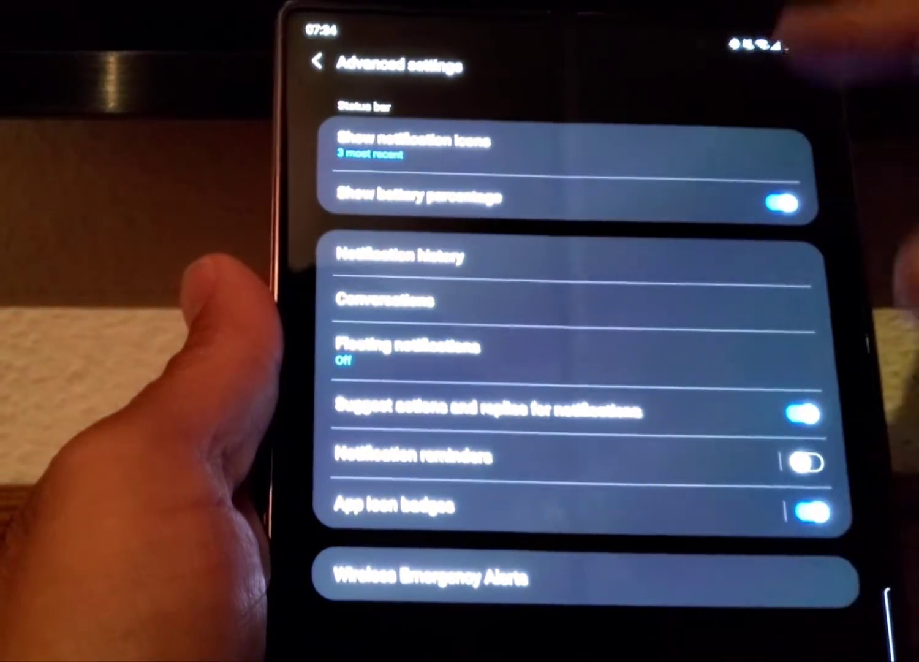
# Review Notification history as switched off and return to Advanced settings.
pyautogui.scroll(-3)
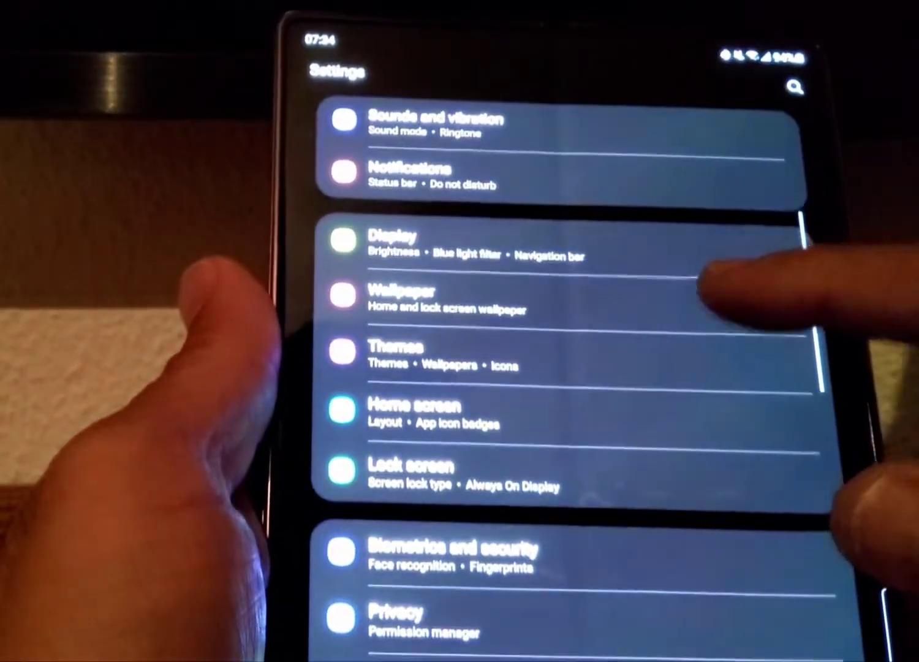
pyautogui.scroll(-3)
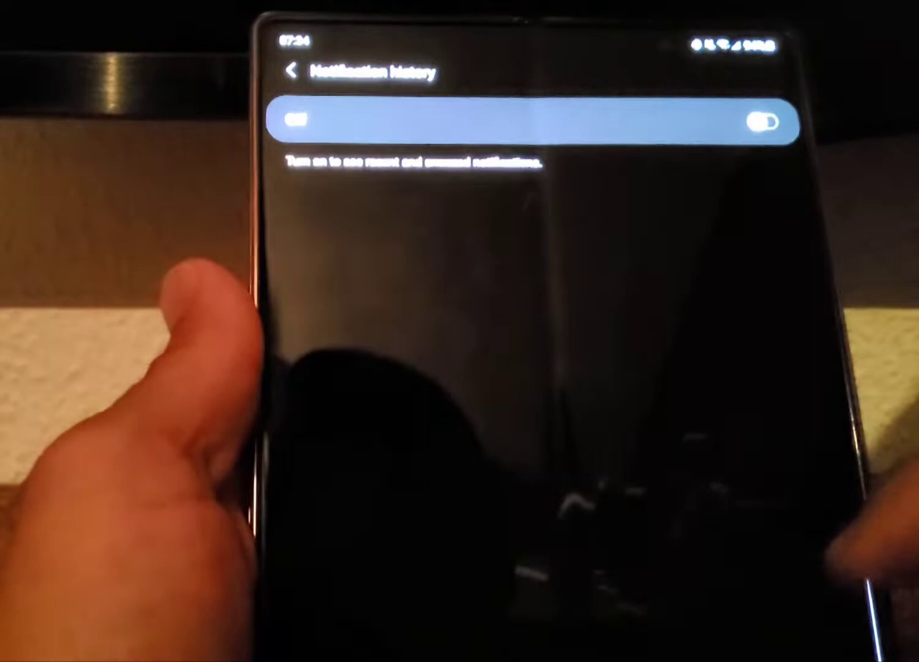
pyautogui.click(293, 70)
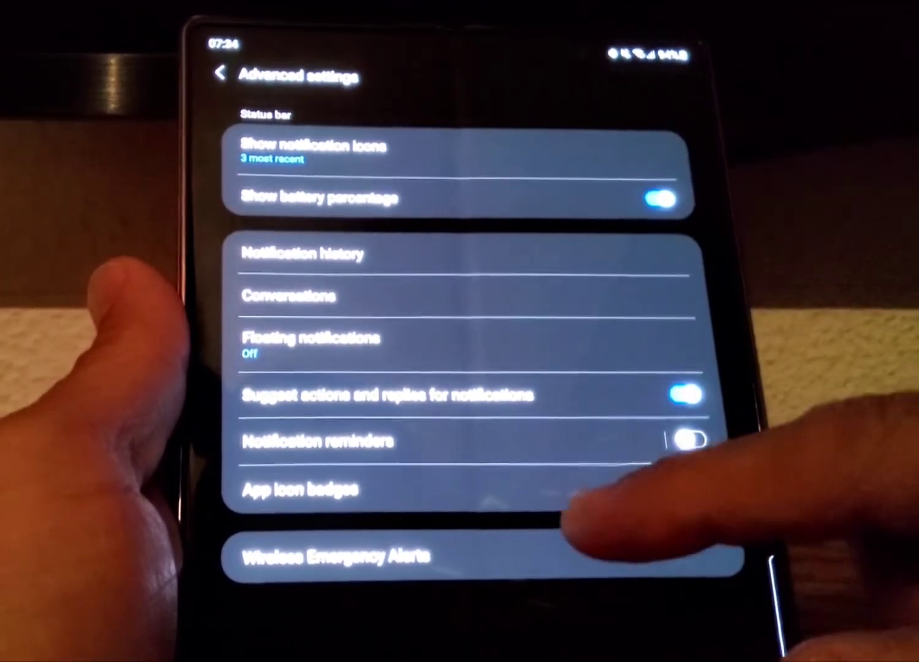
pyautogui.click(685, 490)
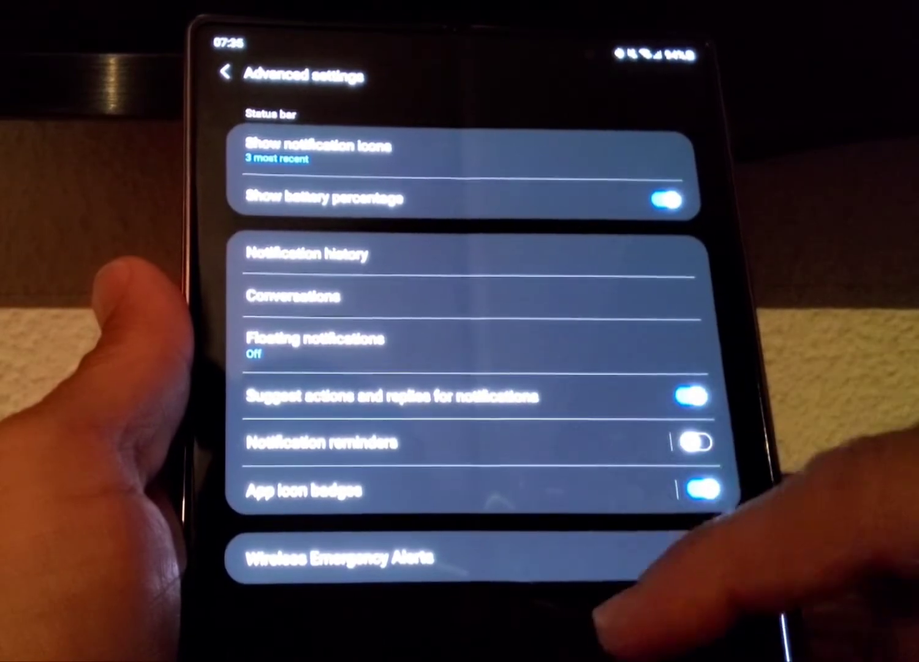
pyautogui.click(228, 73)
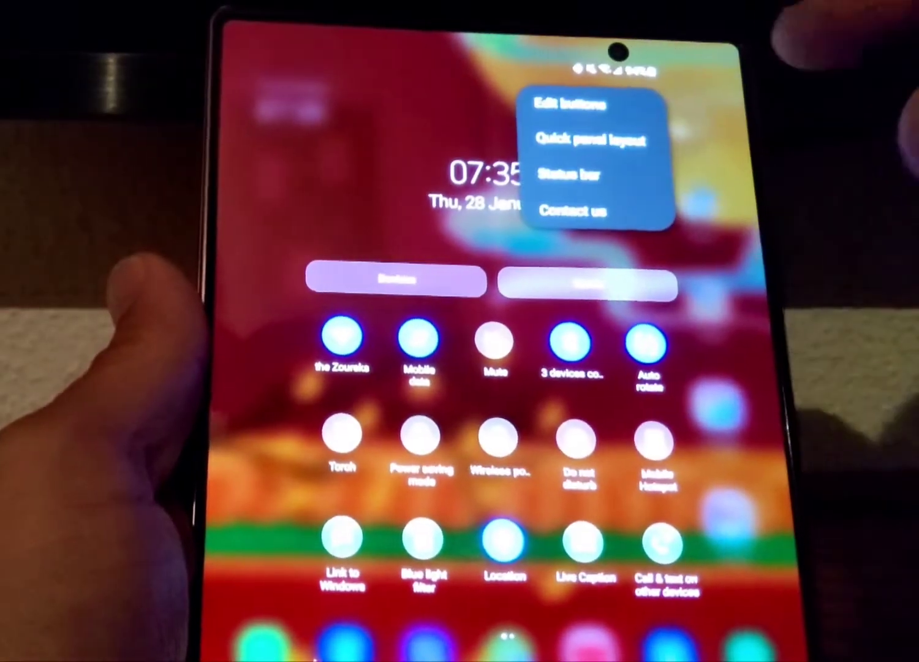
pyautogui.click(592, 138)
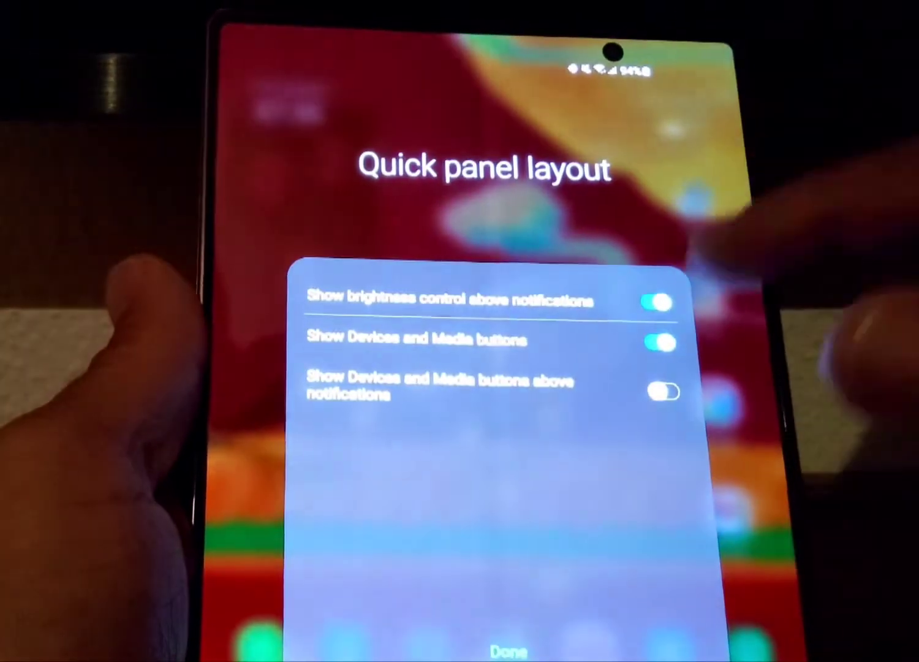
pyautogui.click(504, 661)
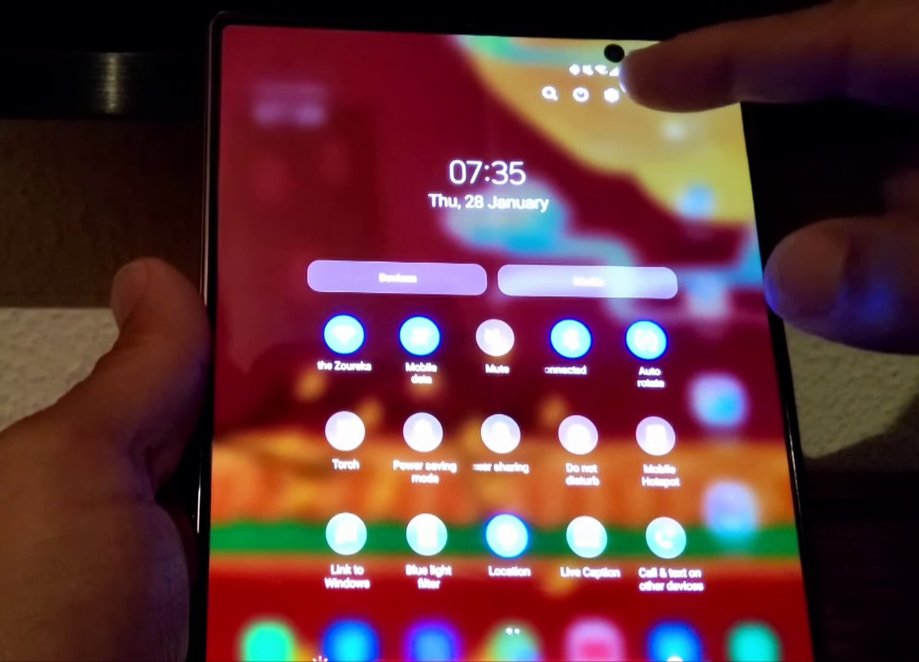
# In Quick panel layout, enable Show brightness control above notifications, keeping Devices and Media on.
pyautogui.click(610, 96)
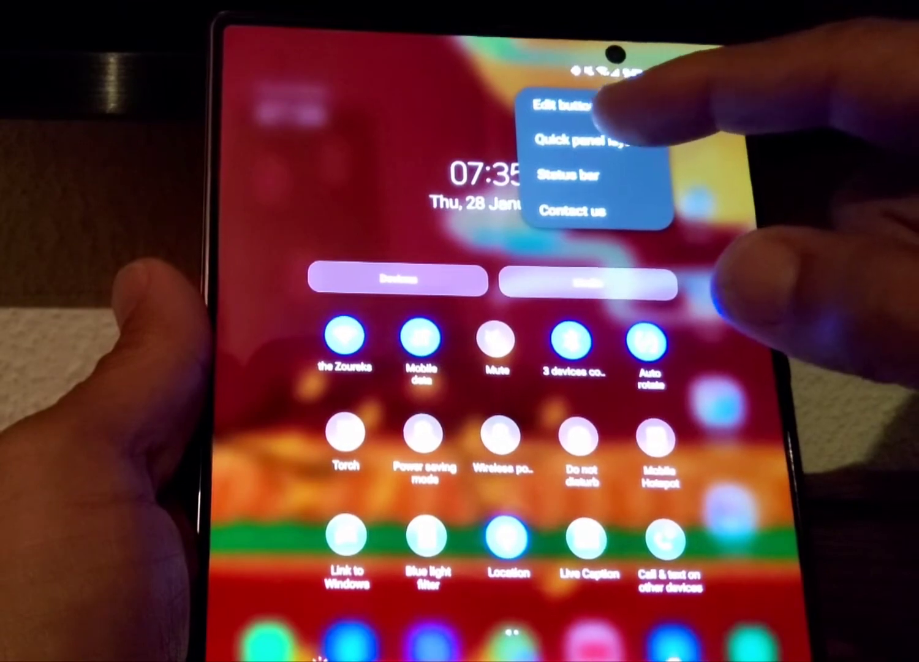
pyautogui.click(579, 139)
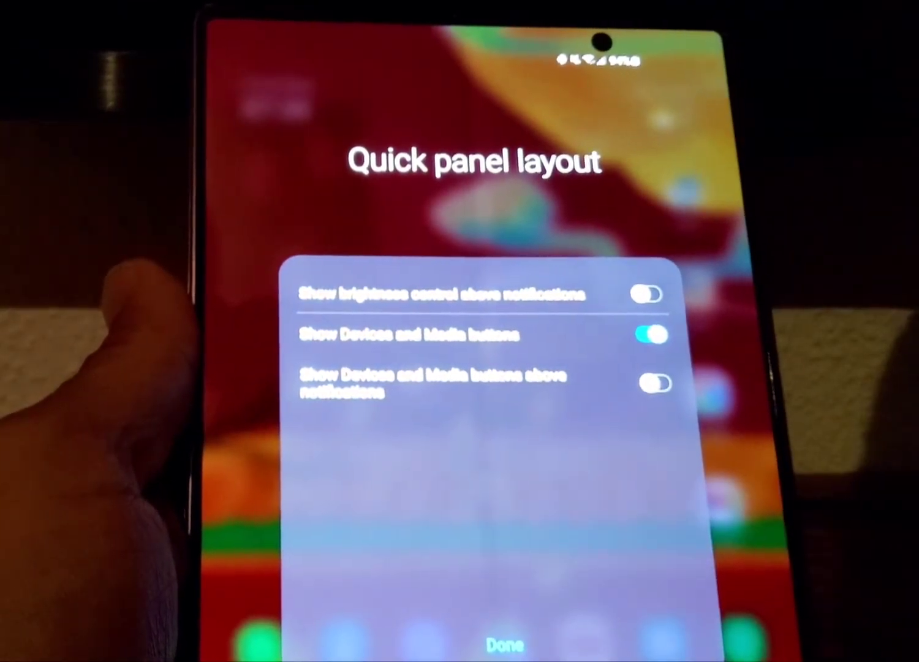
pyautogui.click(656, 336)
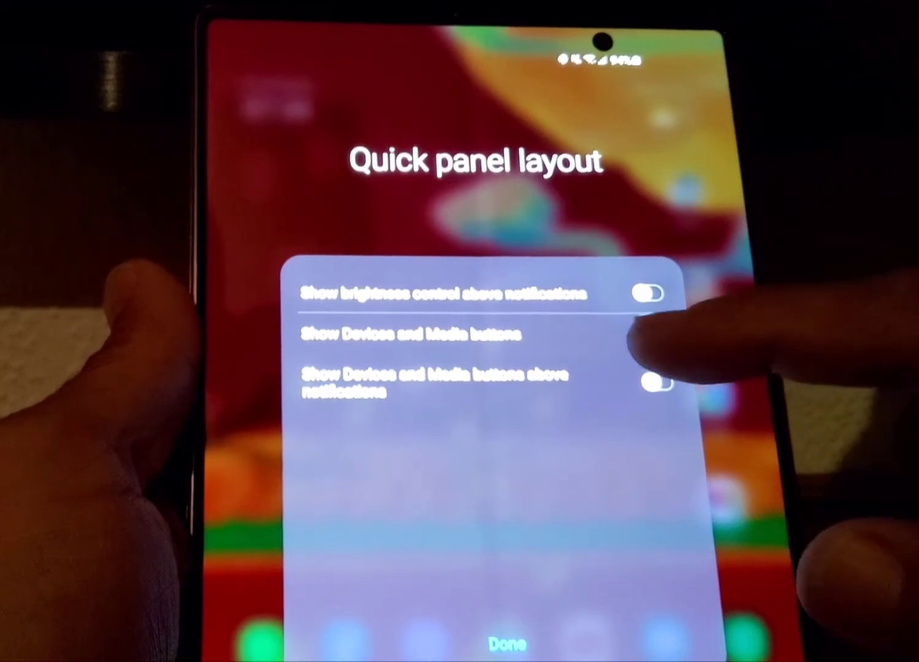
pyautogui.click(652, 336)
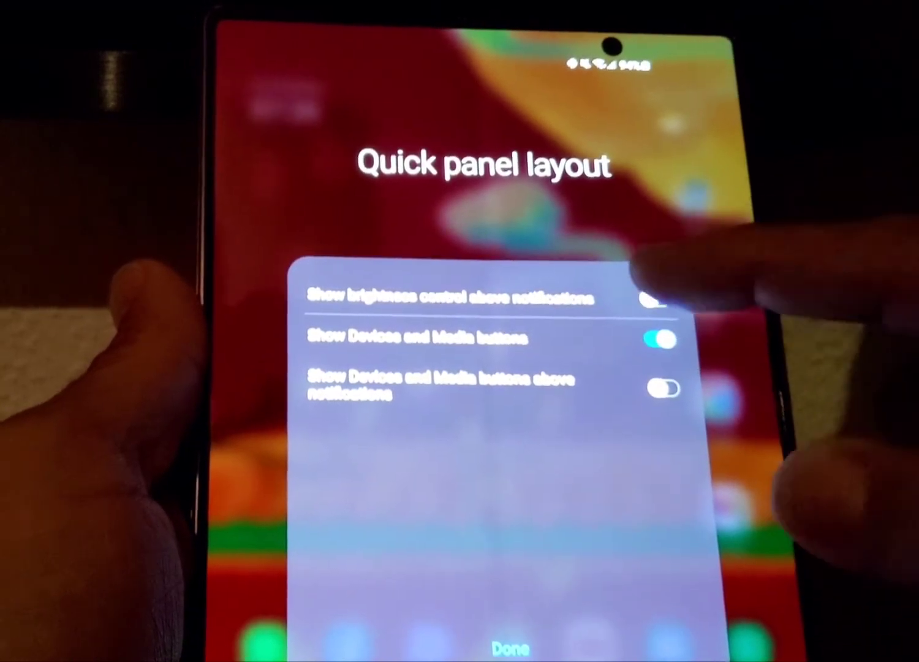
pyautogui.click(659, 299)
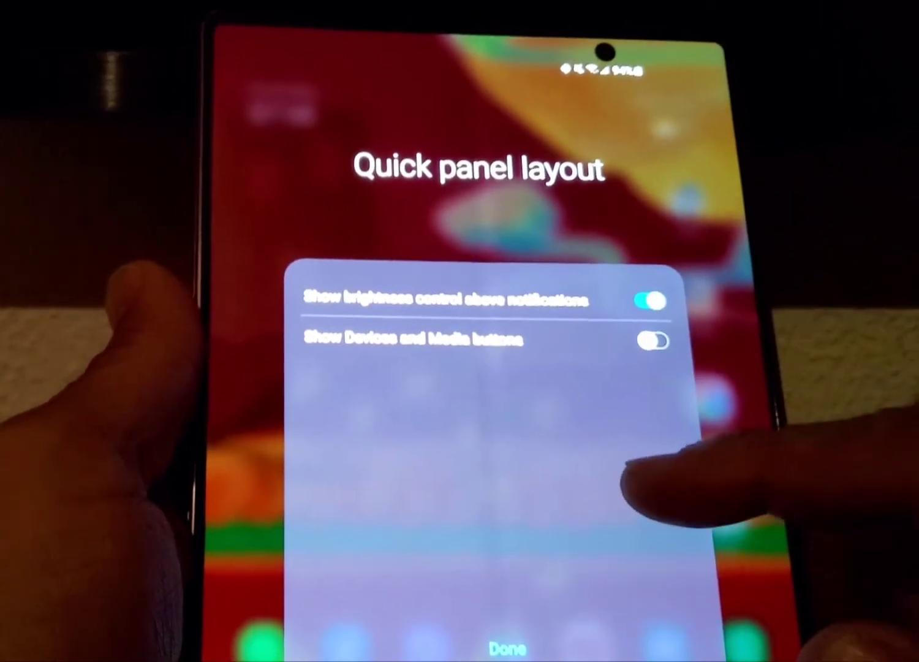
# Keep Devices and Media buttons on but not above notifications, and confirm with Done.
pyautogui.click(655, 341)
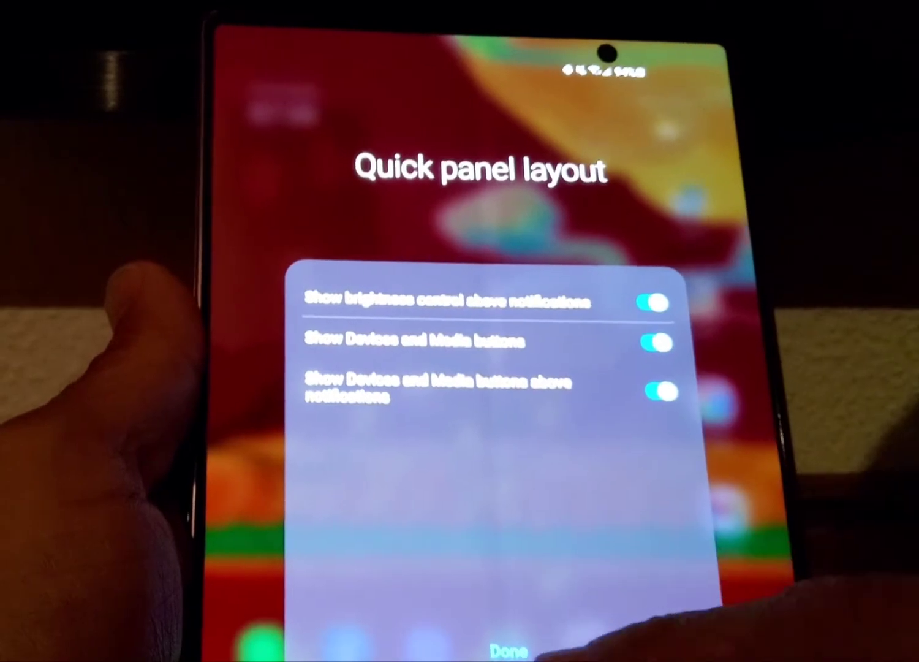
pyautogui.click(502, 649)
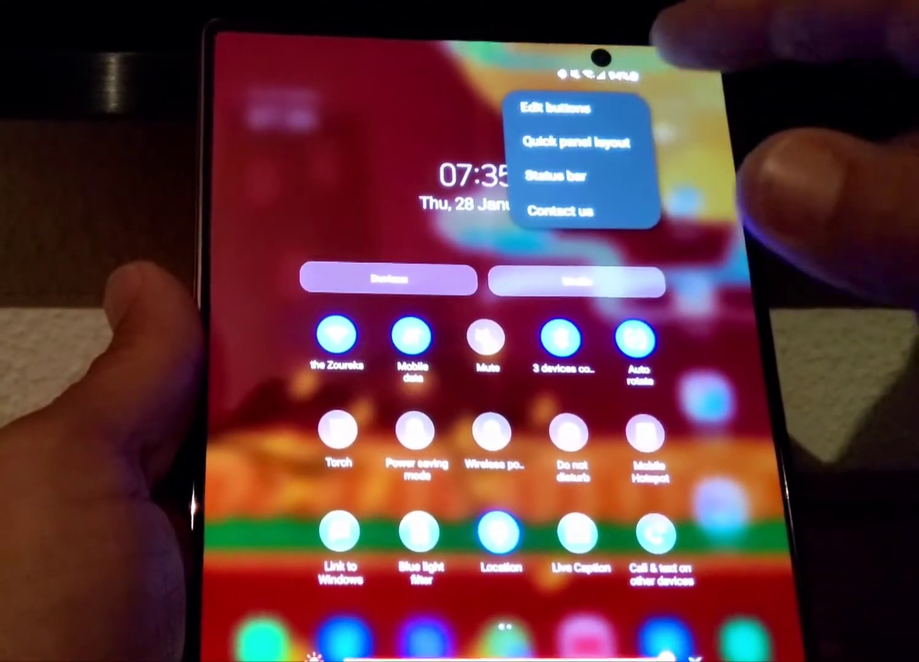
pyautogui.click(571, 142)
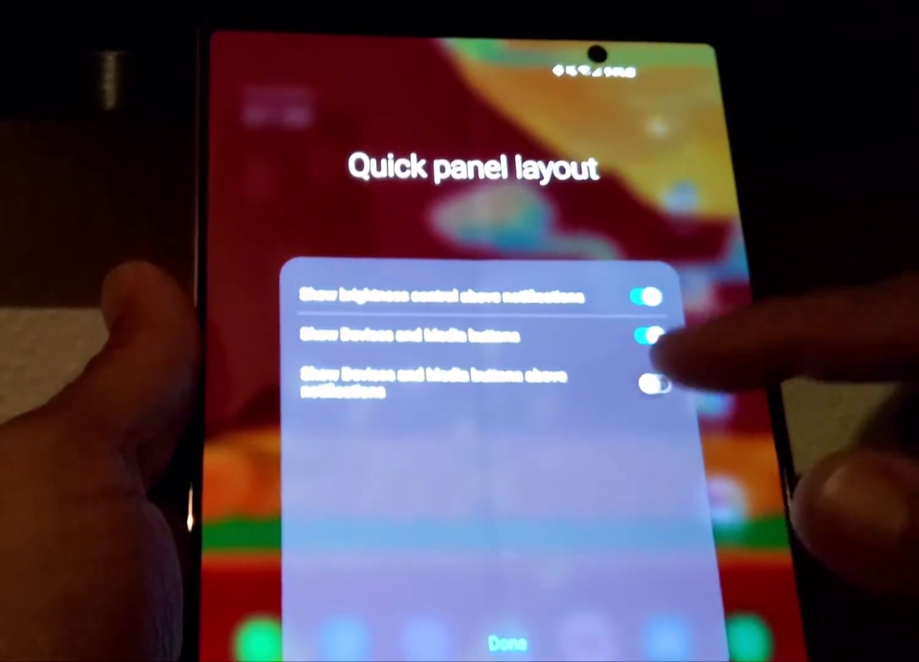
pyautogui.click(502, 647)
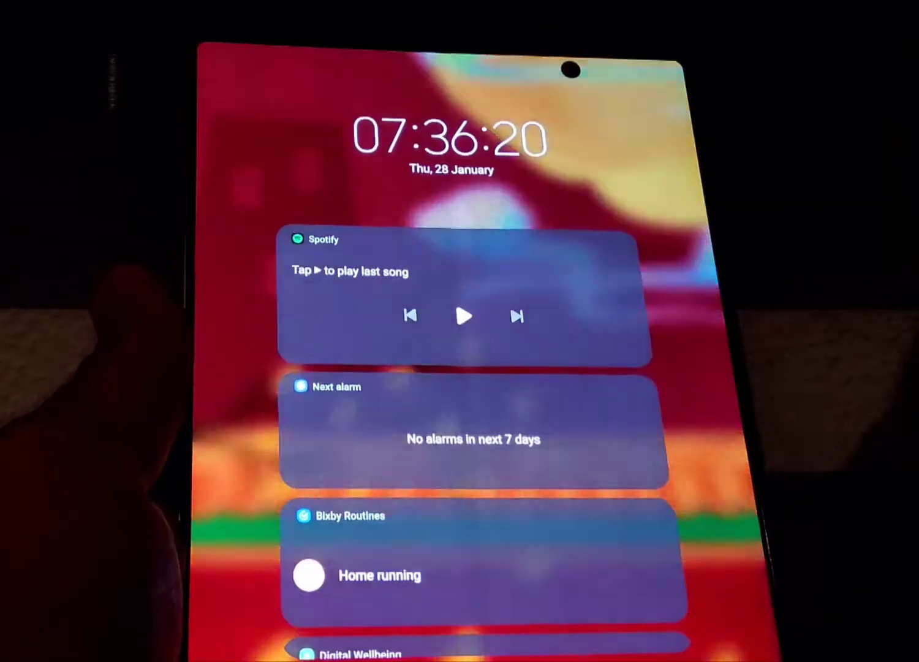
# Scroll the lock screen widgets before bringing up recent apps.
pyautogui.scroll(-3)
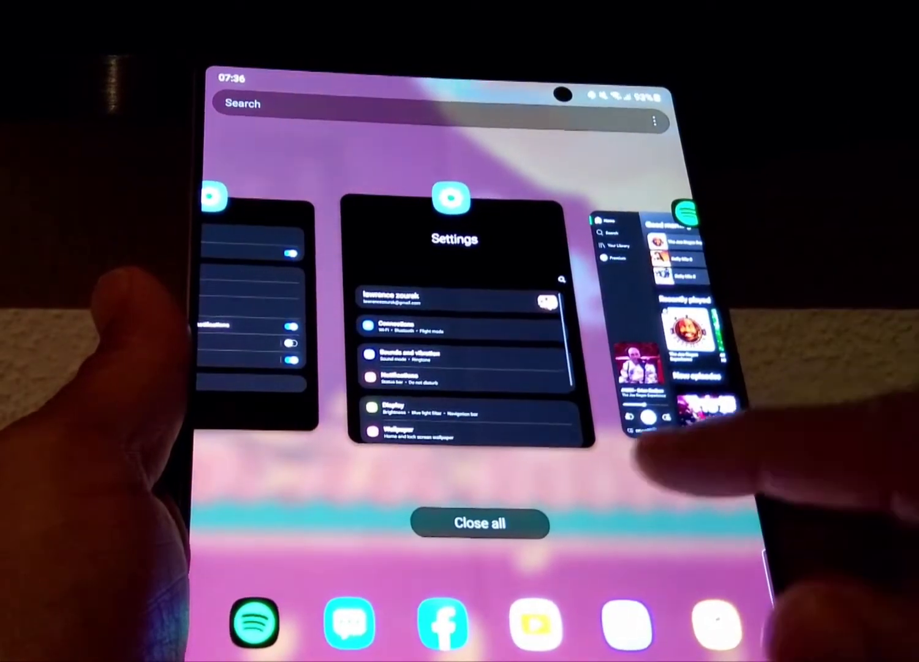
# Return to Settings from Recents and reach the Lock screen page via the widgets' Settings button.
pyautogui.click(481, 522)
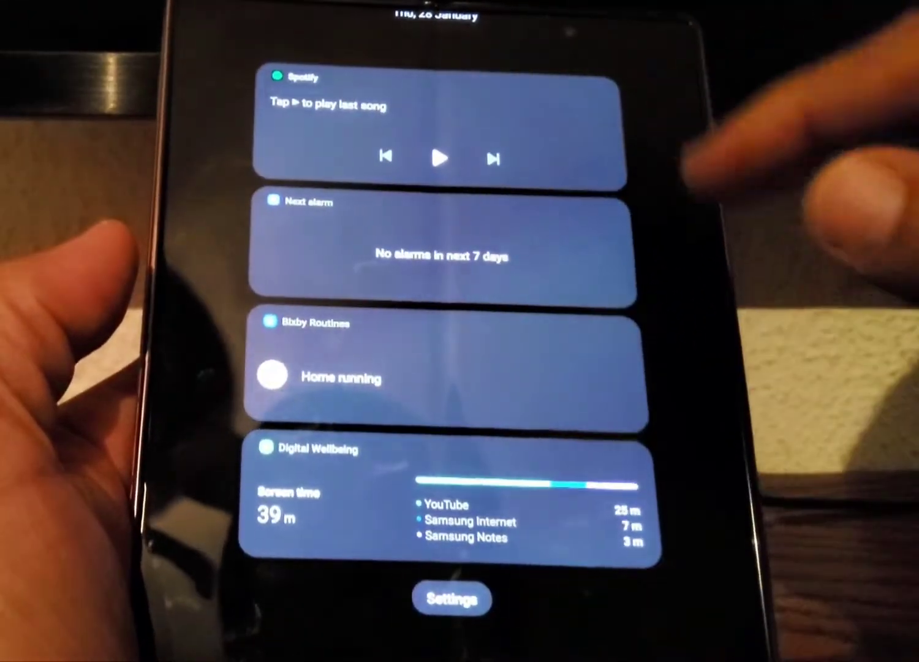
pyautogui.click(454, 601)
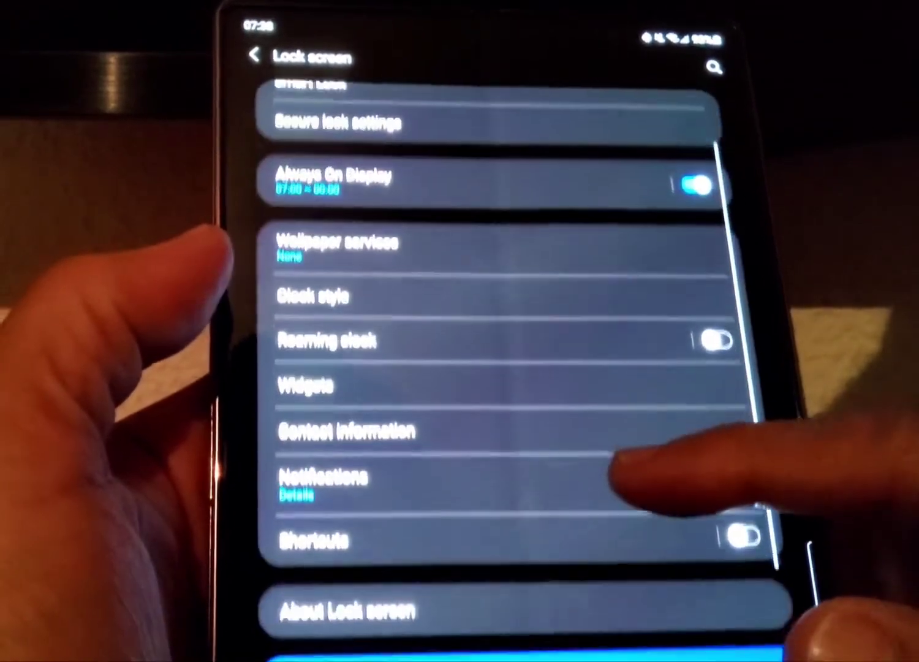
# Scroll the Lock screen page to reach and enter Smart Lock.
pyautogui.scroll(-3)
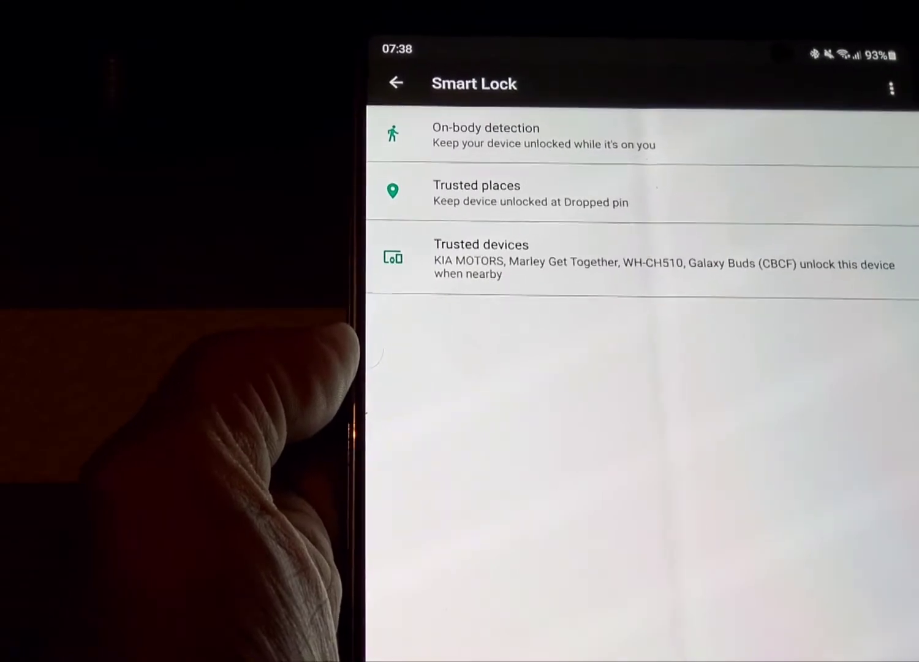
# Check On-body detection, then go back to Smart Lock to reach Trusted places.
pyautogui.click(485, 135)
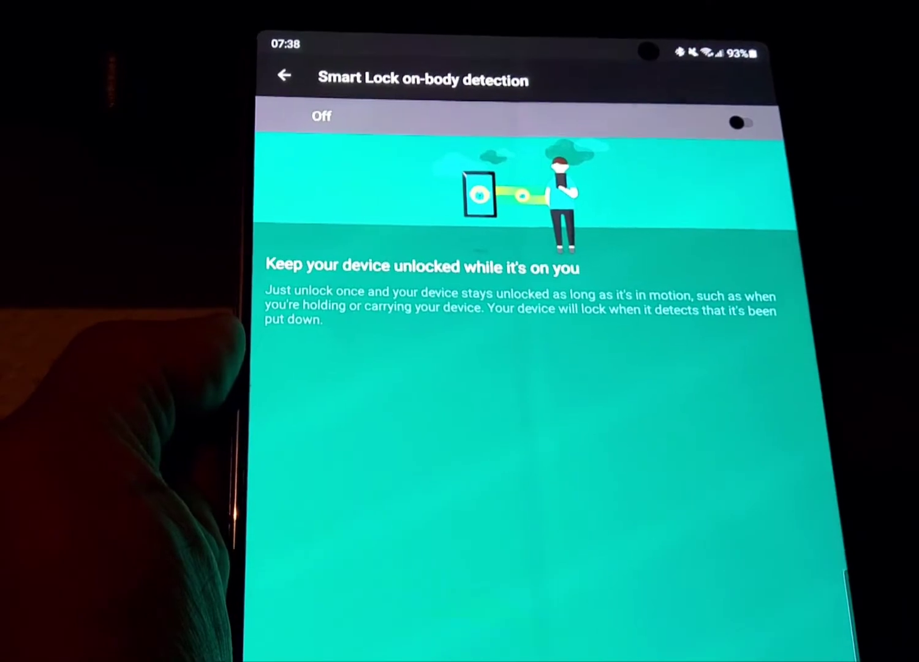
pyautogui.click(282, 76)
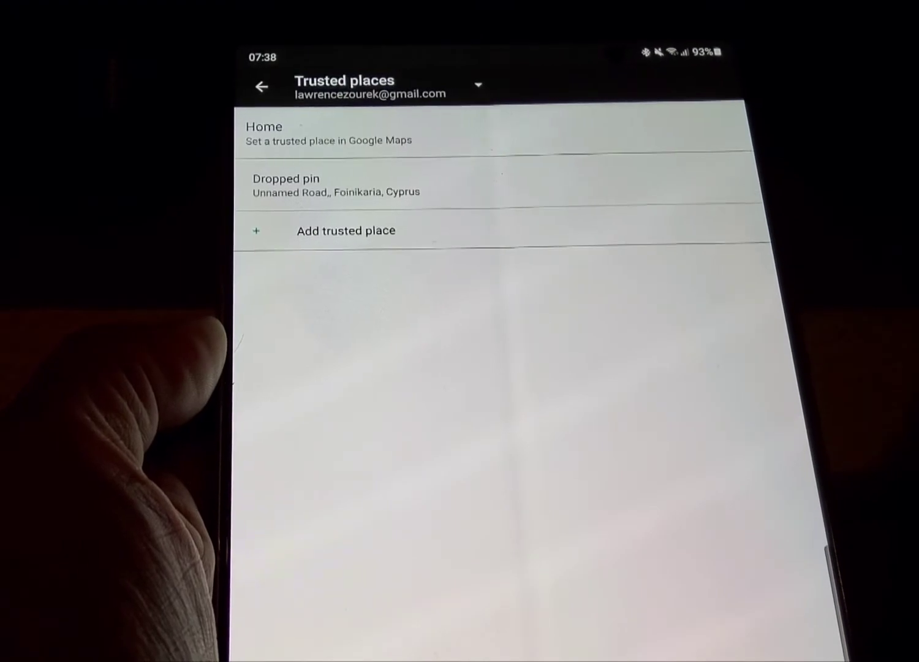
# Go back to Smart Lock and enter the Trusted devices list.
pyautogui.click(262, 86)
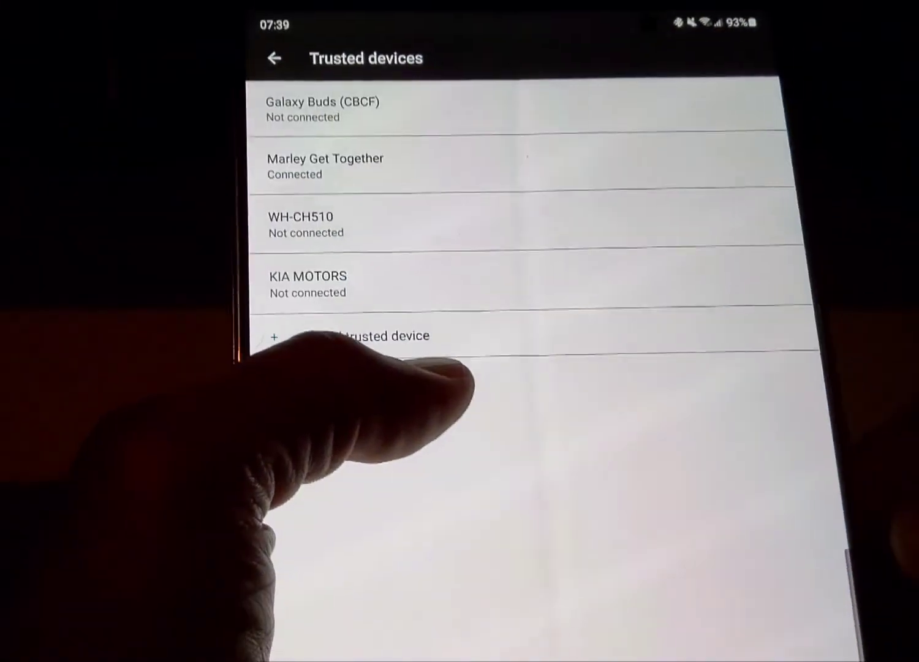
# Add Galaxy Watch3 (0257) as a trusted device, confirm YES, ADD, and return to Smart Lock.
pyautogui.click(343, 336)
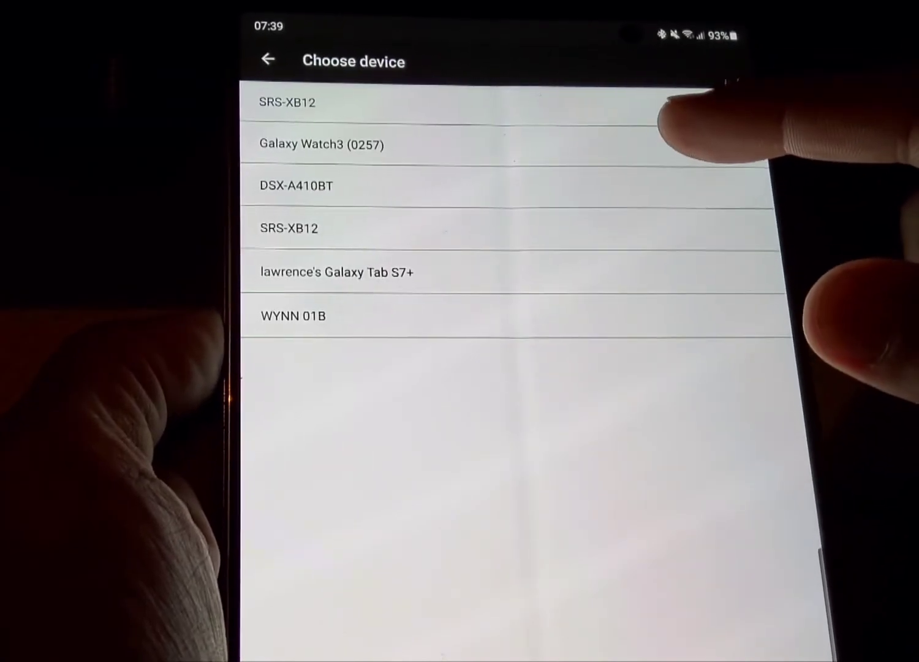
pyautogui.click(324, 145)
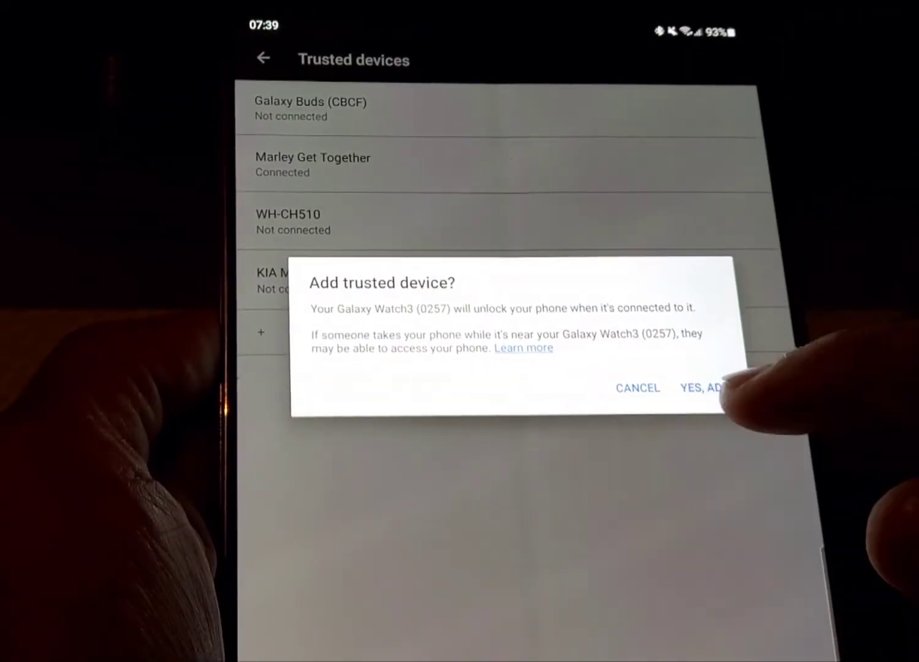
pyautogui.click(705, 388)
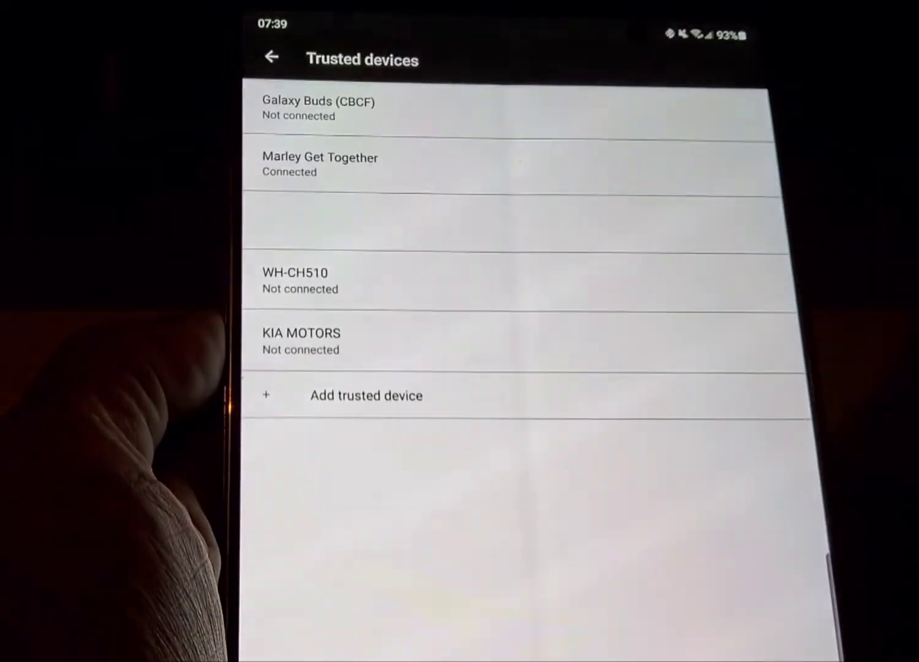
pyautogui.click(273, 58)
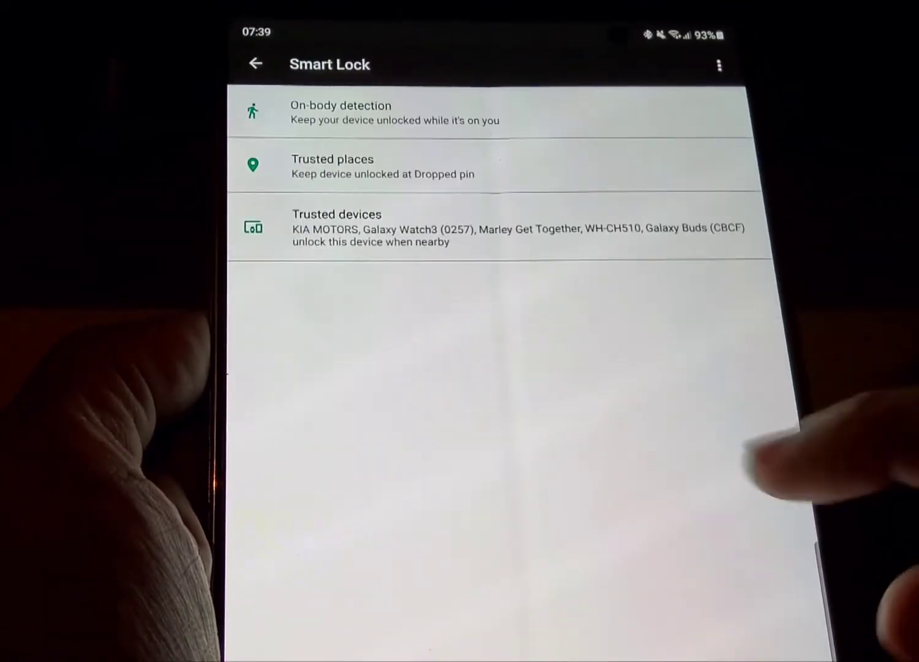